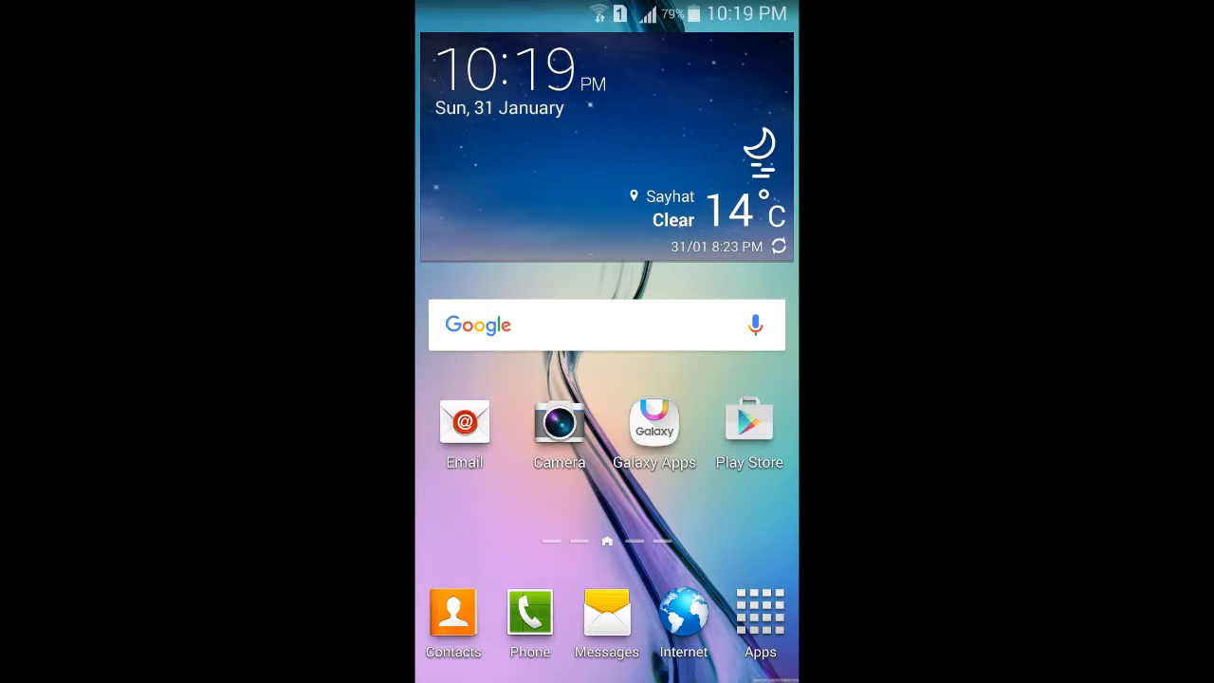
Step: Launch Blackmart and reach the Automatic Call Recorder Pro 4.26 details page
{"action": "left_click", "coordinate": [747, 421]}
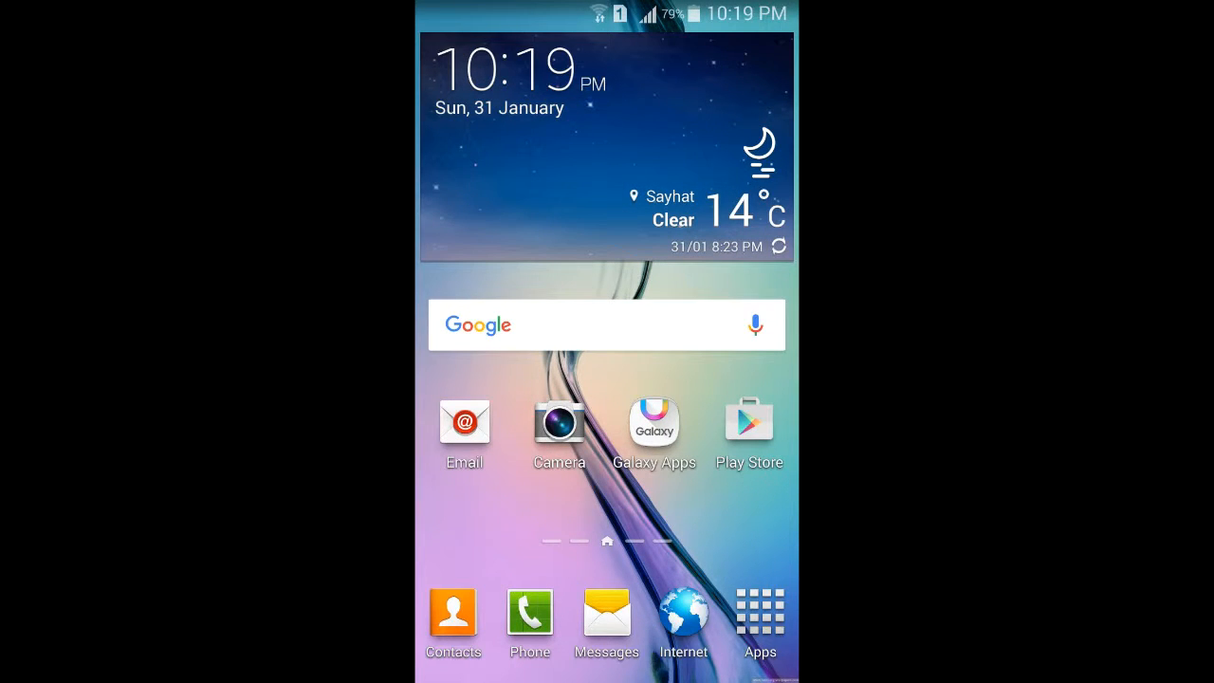
{"action": "left_click", "coordinate": [758, 617]}
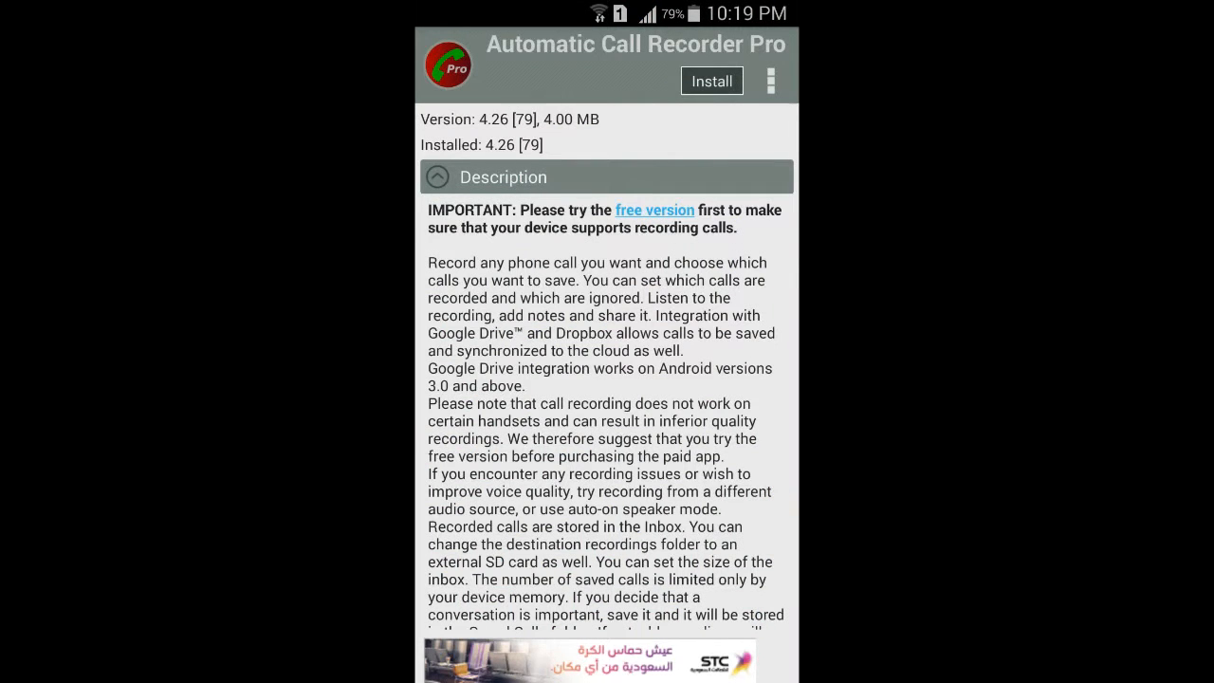
Step: Revisit the search results, reopen the Automatic Call Recorder Pro 4.26 listing, then return to the home screen
{"action": "left_click", "coordinate": [432, 53]}
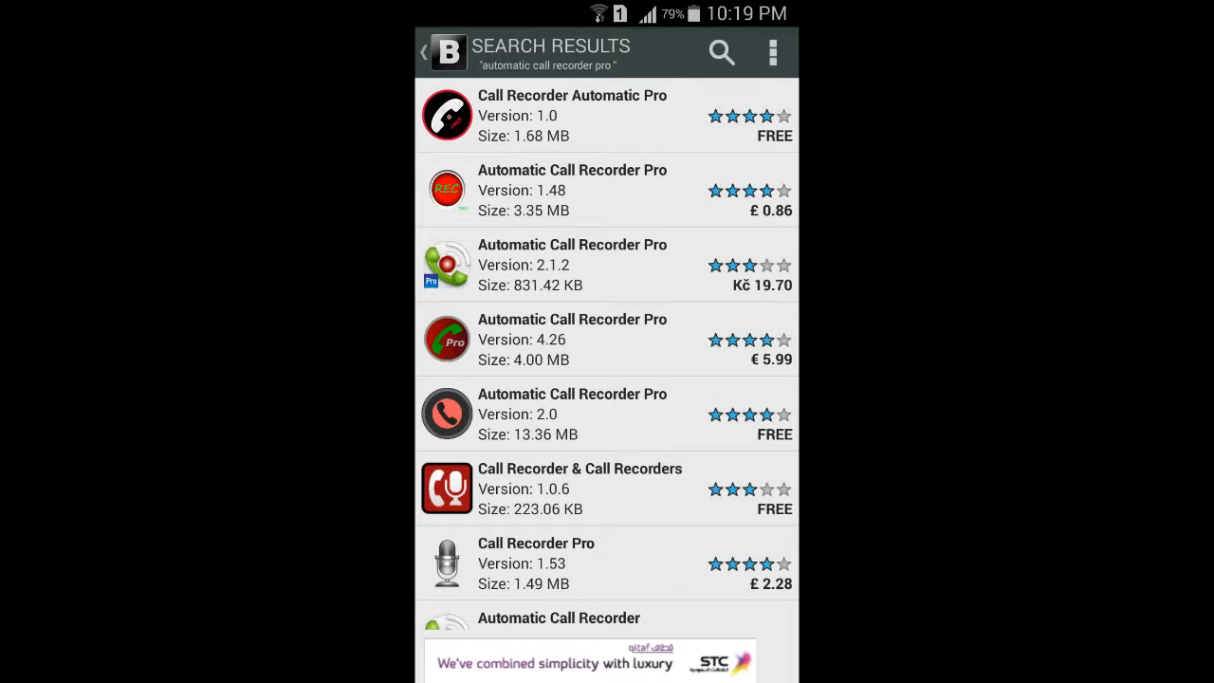
{"action": "scroll", "scroll_direction": "down", "scroll_amount": 3}
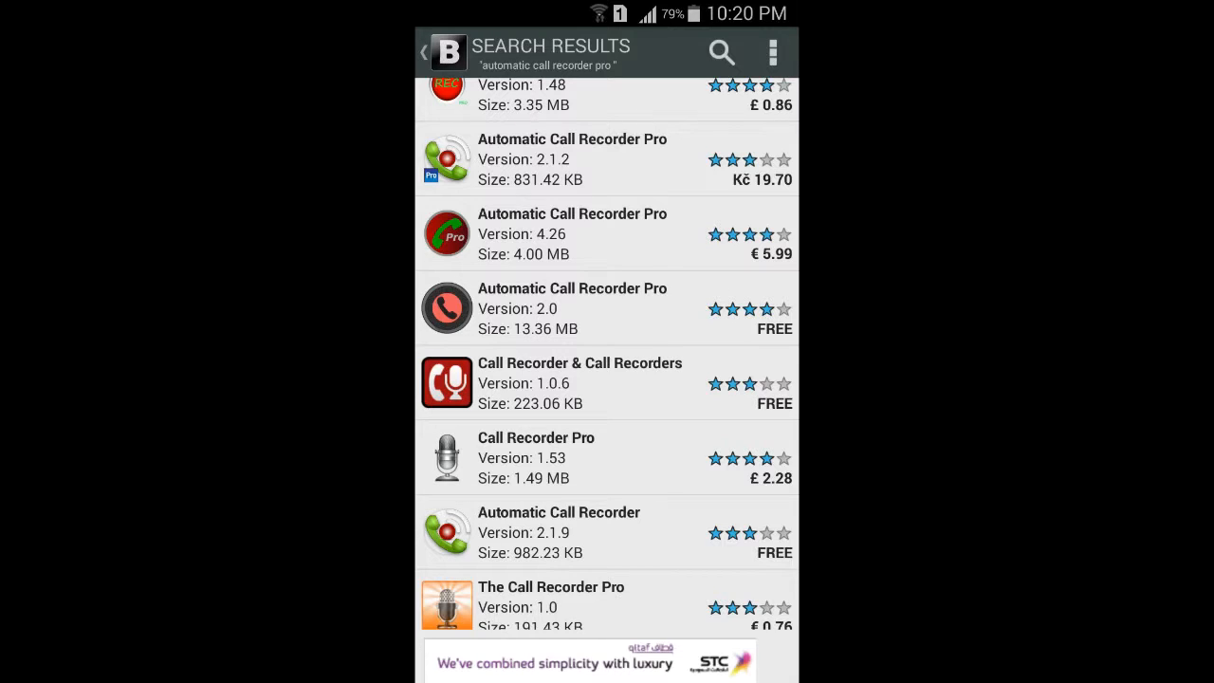
{"action": "left_click", "coordinate": [572, 234]}
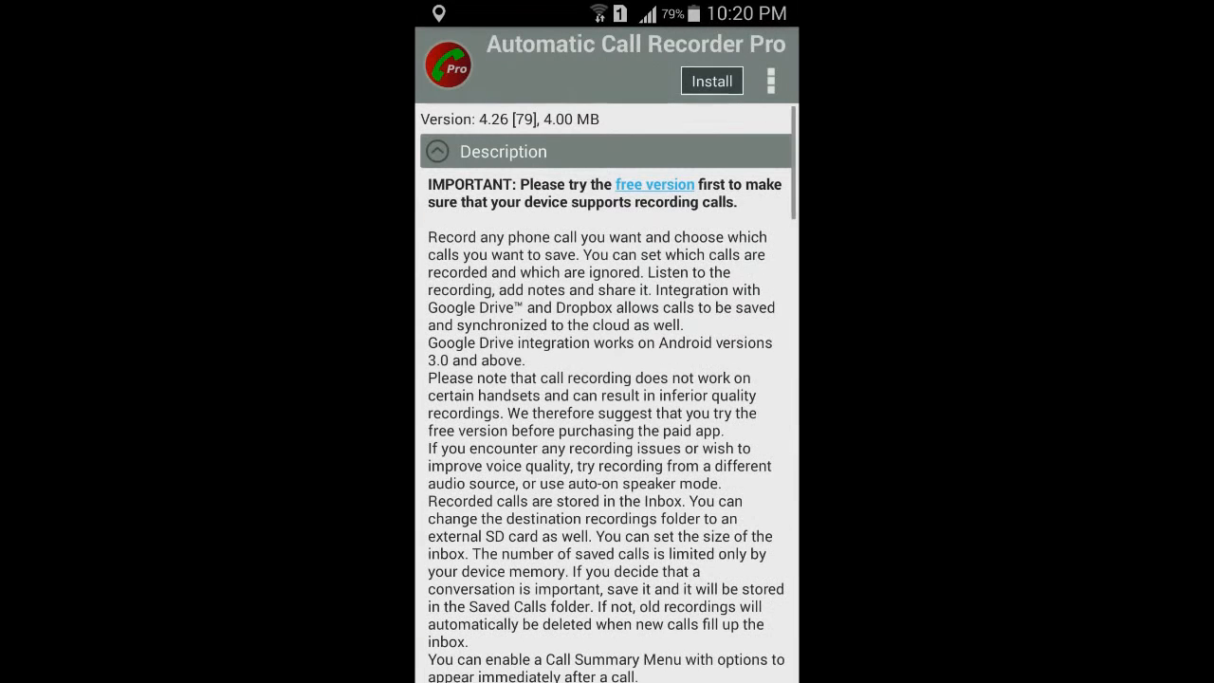
{"action": "left_click", "coordinate": [709, 80]}
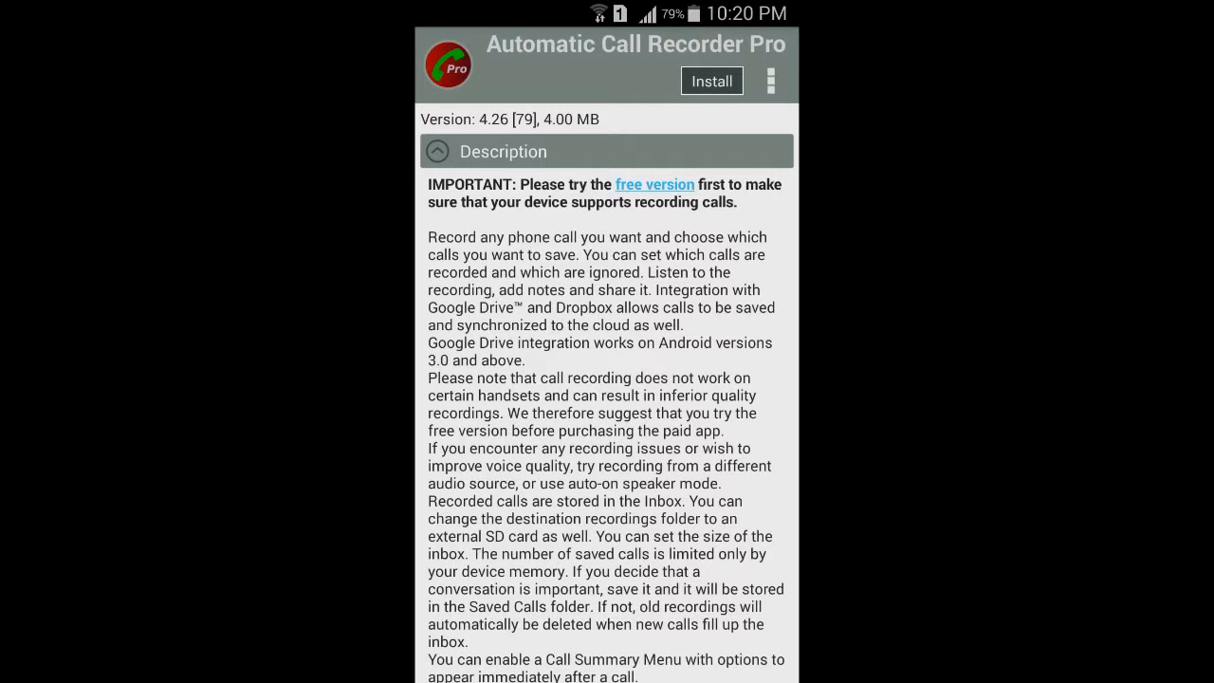
{"action": "key", "text": "Home"}
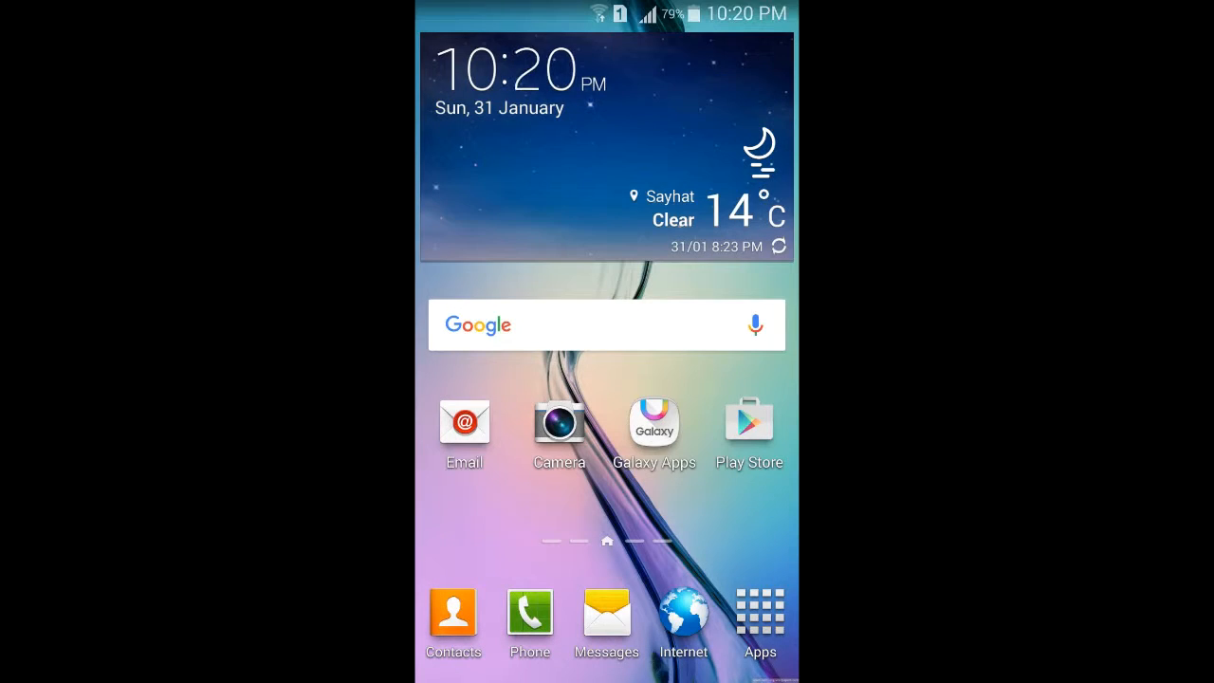
Step: Launch My Files from the Samsung folder in the app drawer
{"action": "left_click", "coordinate": [758, 610]}
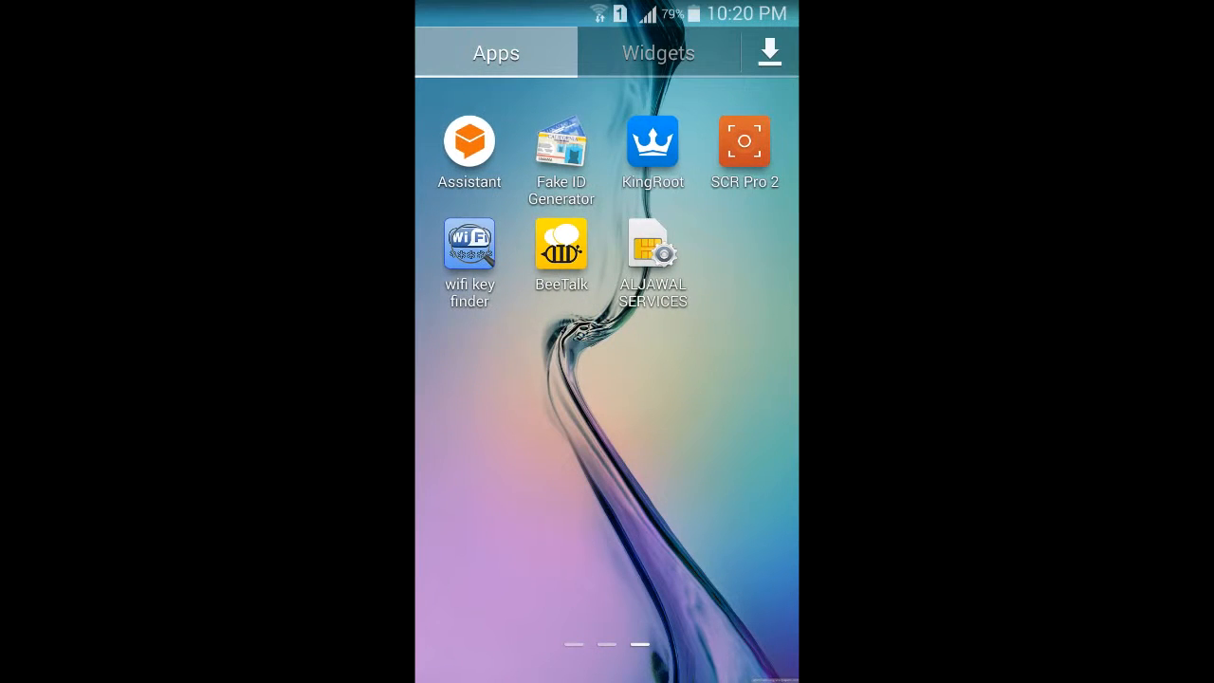
{"action": "scroll", "scroll_direction": "left", "scroll_amount": 3}
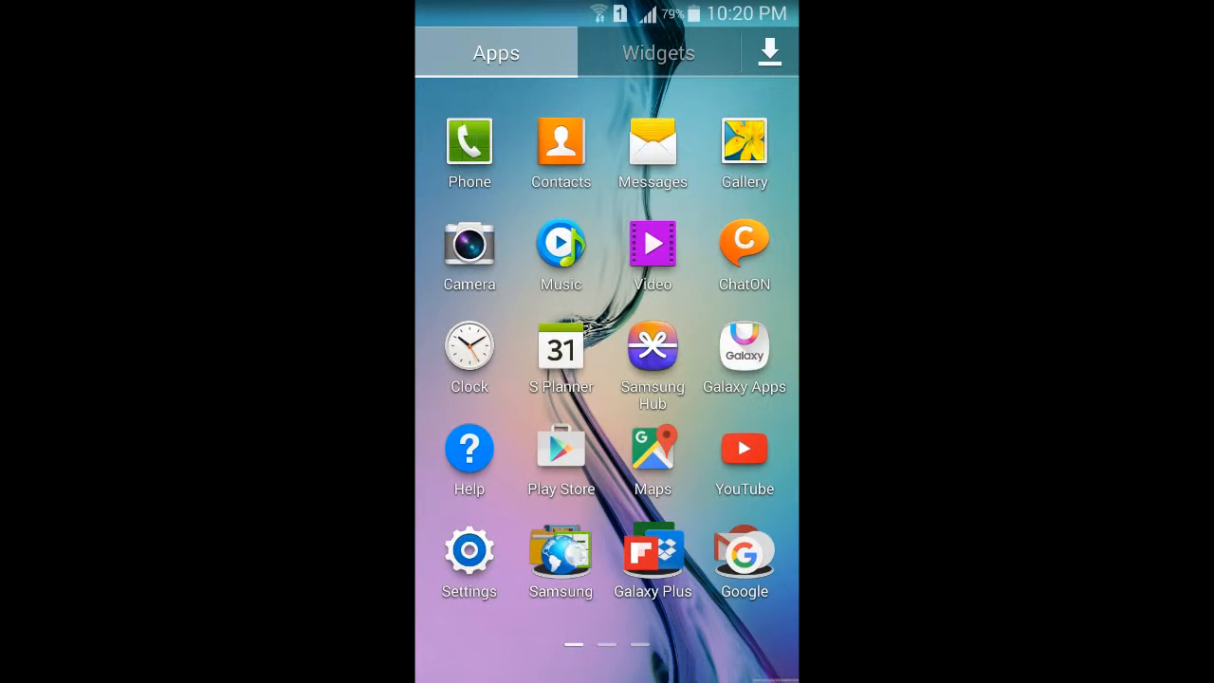
{"action": "left_click", "coordinate": [559, 559]}
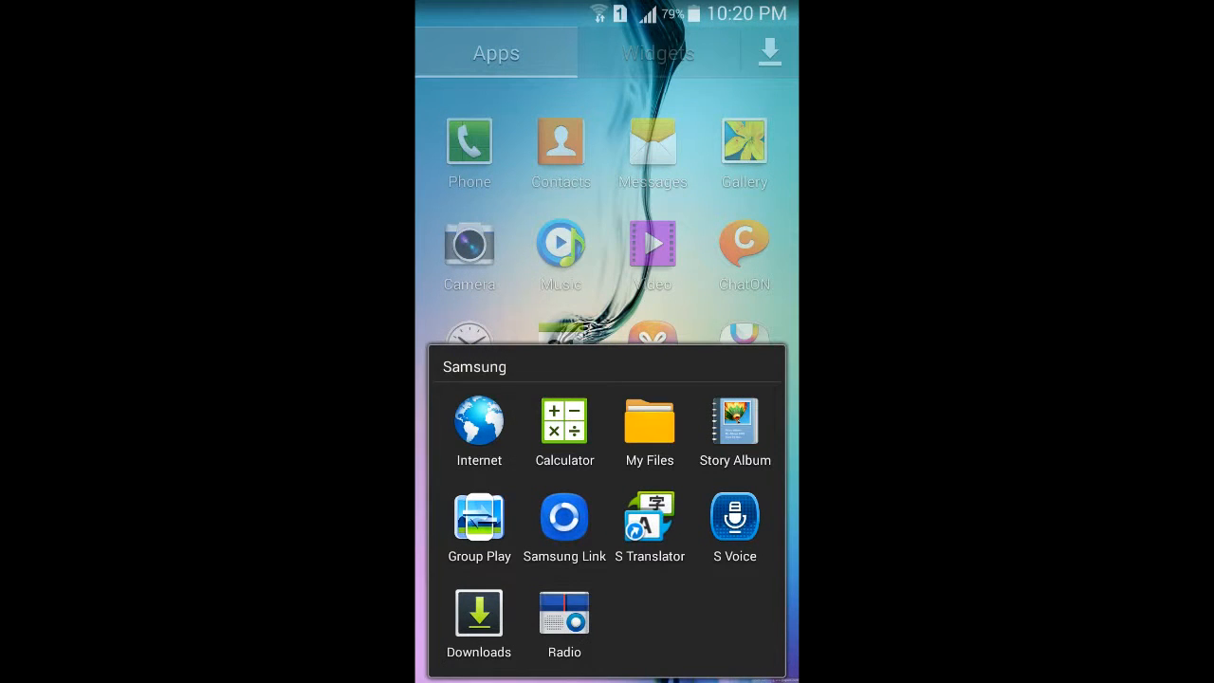
{"action": "left_click", "coordinate": [649, 423]}
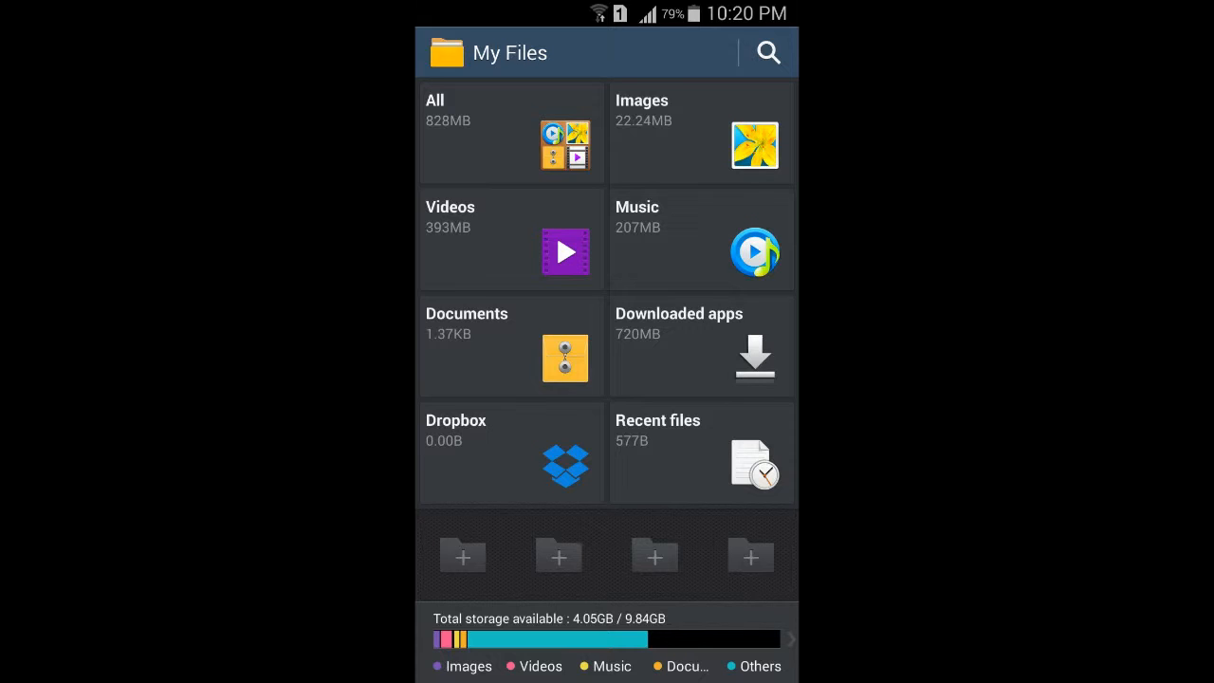
Step: Browse internal storage to blackmart/downloads and start installing the com.appstar call recorder APK
{"action": "left_click", "coordinate": [510, 131]}
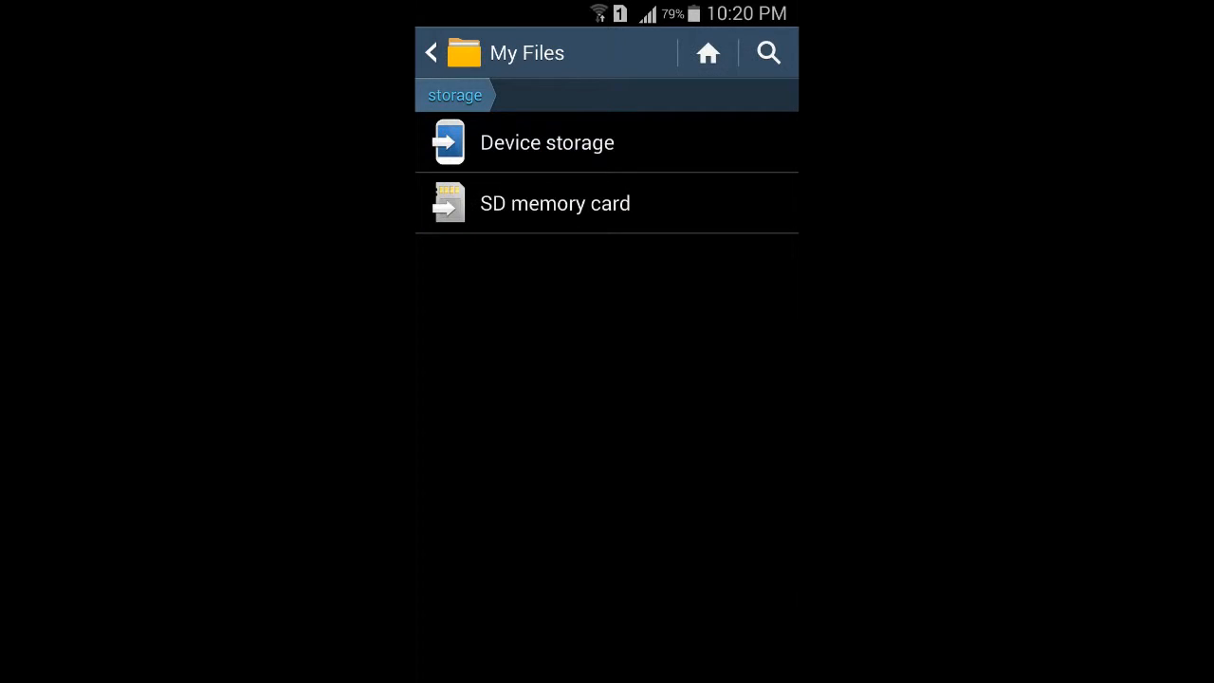
{"action": "left_click", "coordinate": [546, 143]}
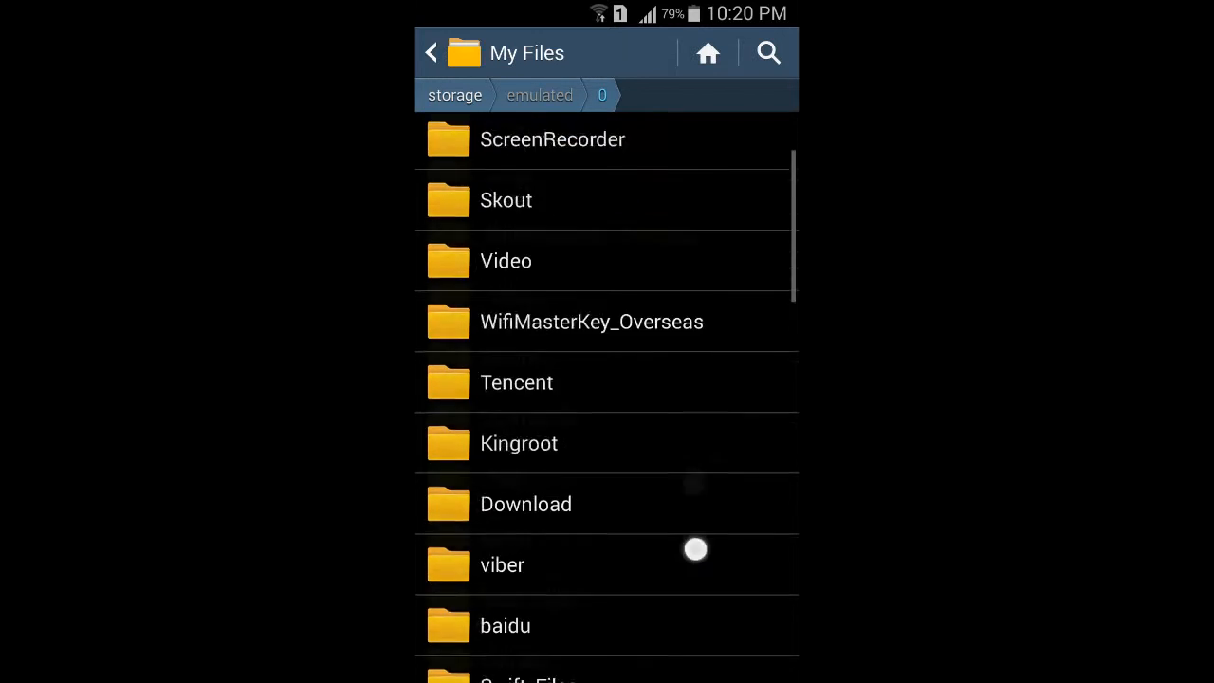
{"action": "scroll", "scroll_direction": "down", "scroll_amount": 3}
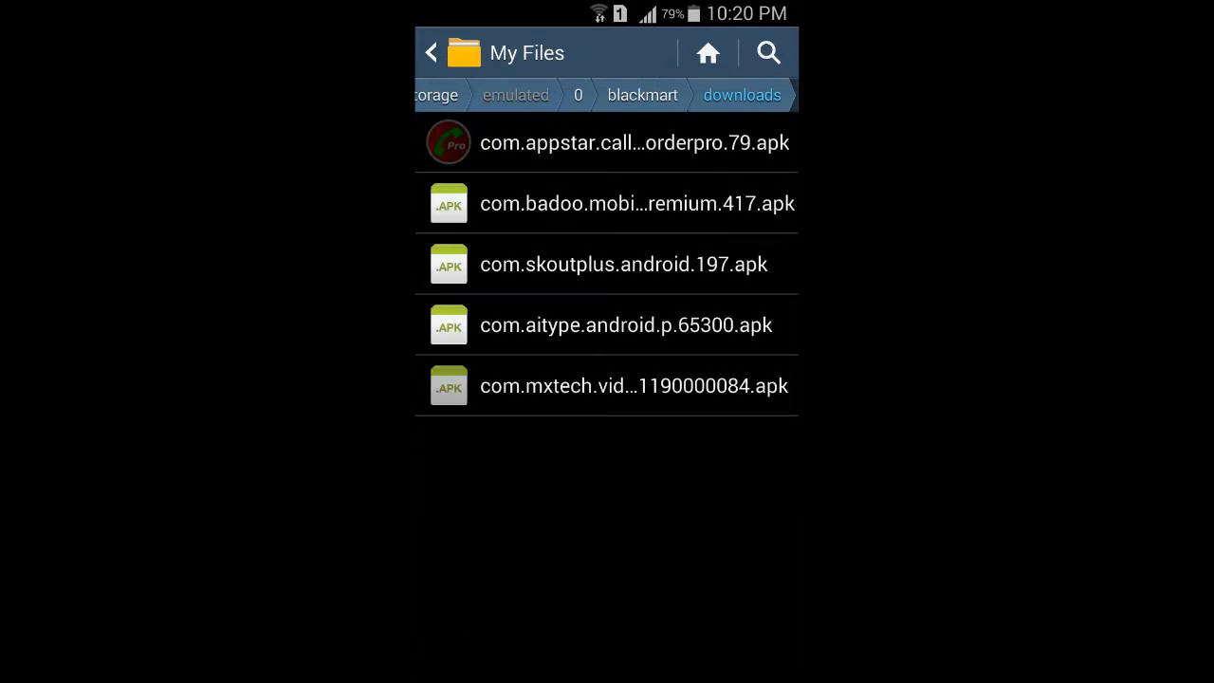
{"action": "left_click", "coordinate": [607, 142]}
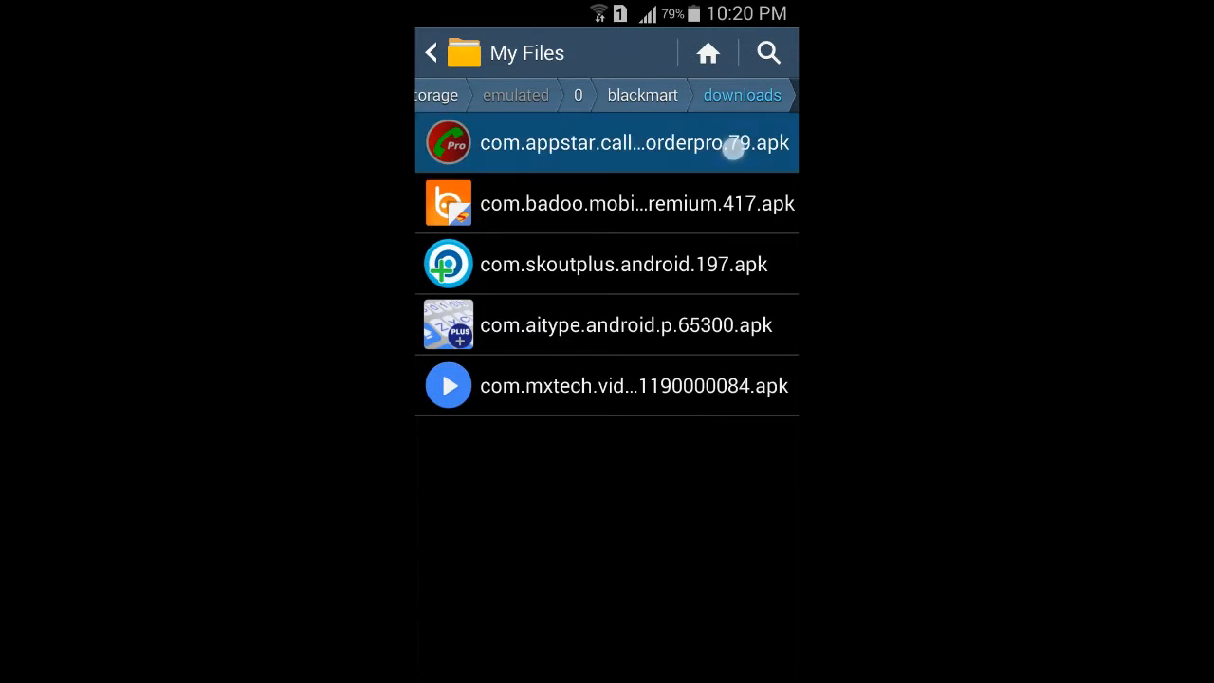
{"action": "left_click", "coordinate": [607, 142]}
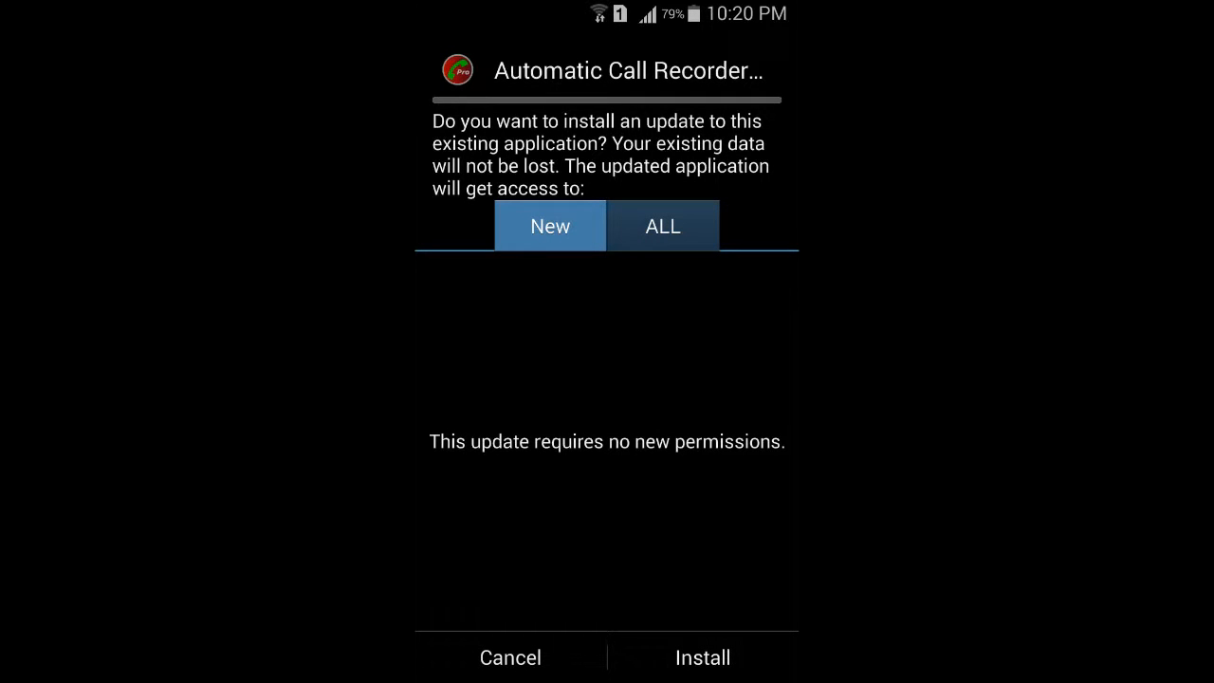
Step: Review all permissions, install the Automatic Call Recorder Pro update and close the installer
{"action": "left_click", "coordinate": [662, 226]}
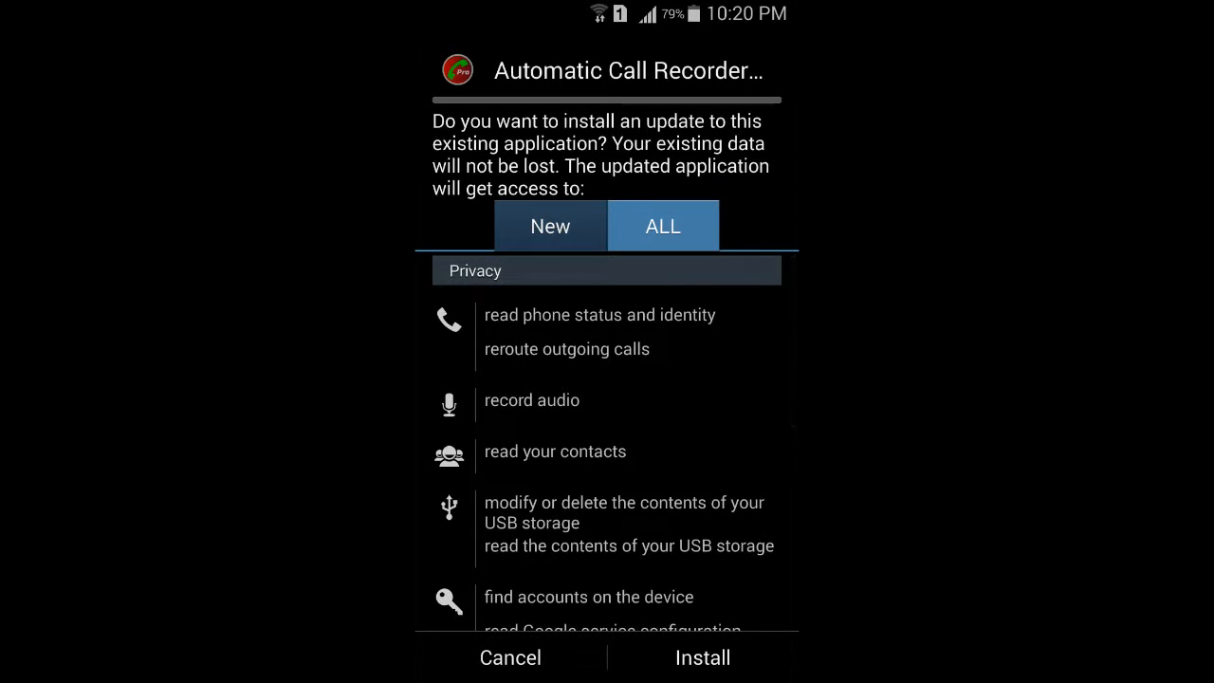
{"action": "left_click", "coordinate": [702, 656]}
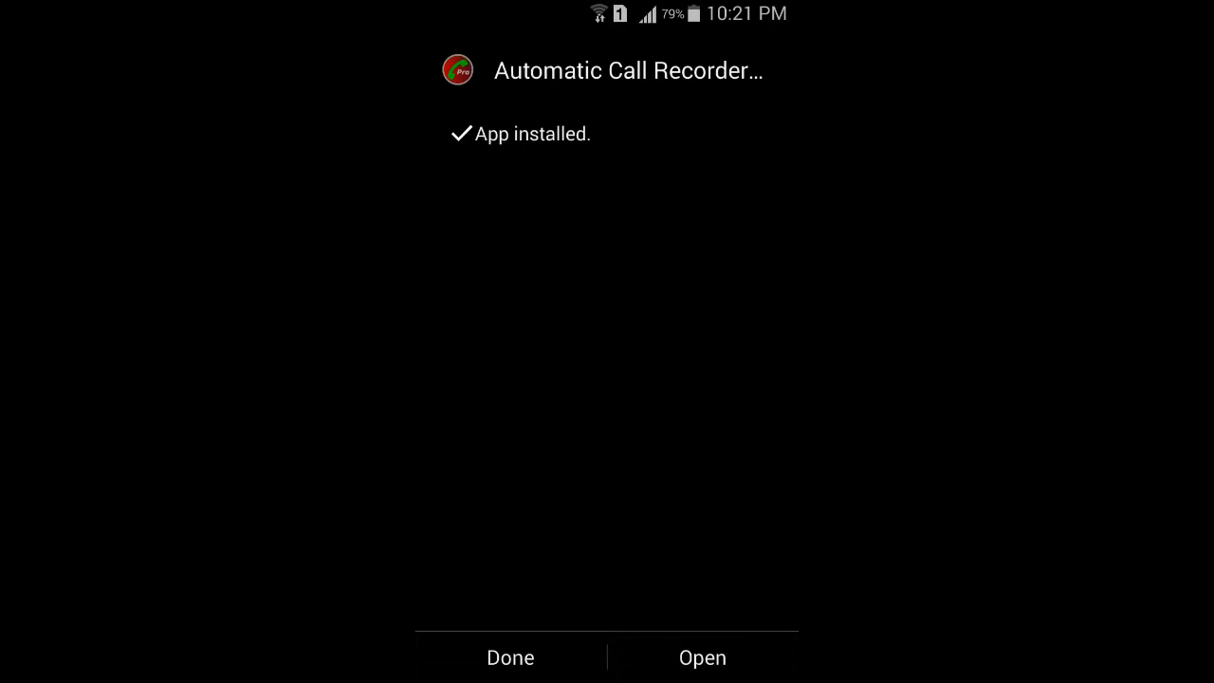
{"action": "left_click", "coordinate": [510, 656]}
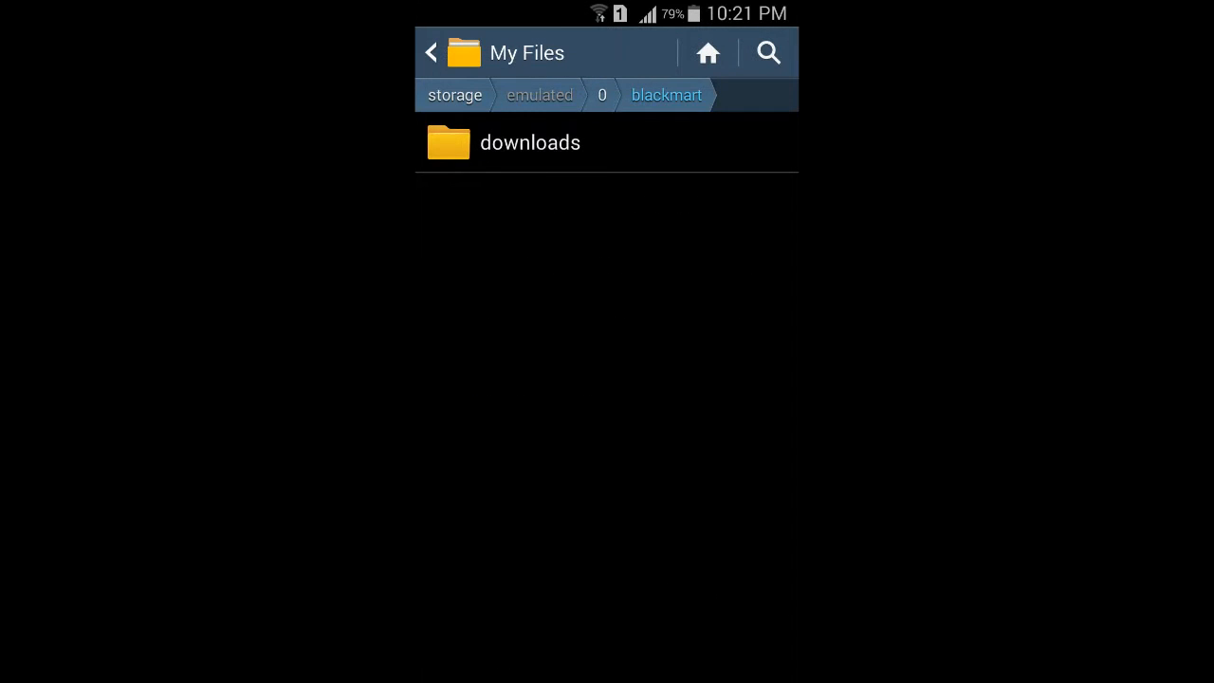
Step: Launch Call Recorder from the app drawer
{"action": "left_click", "coordinate": [431, 53]}
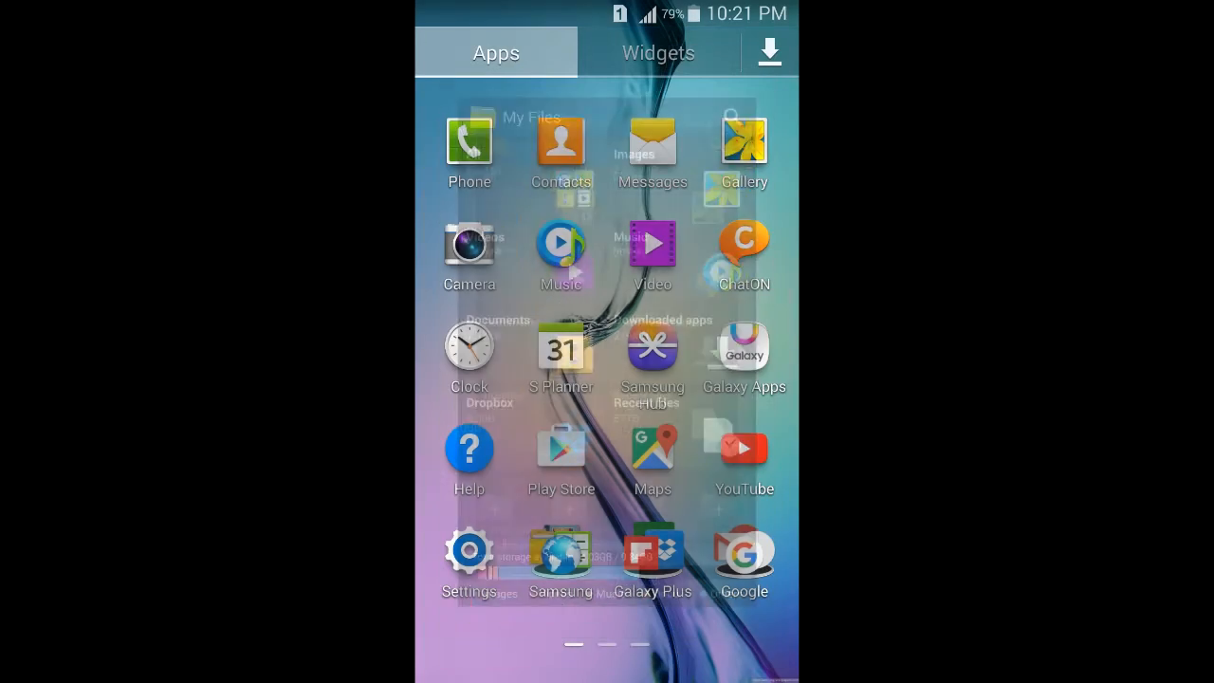
{"action": "scroll", "scroll_direction": "left", "scroll_amount": 3}
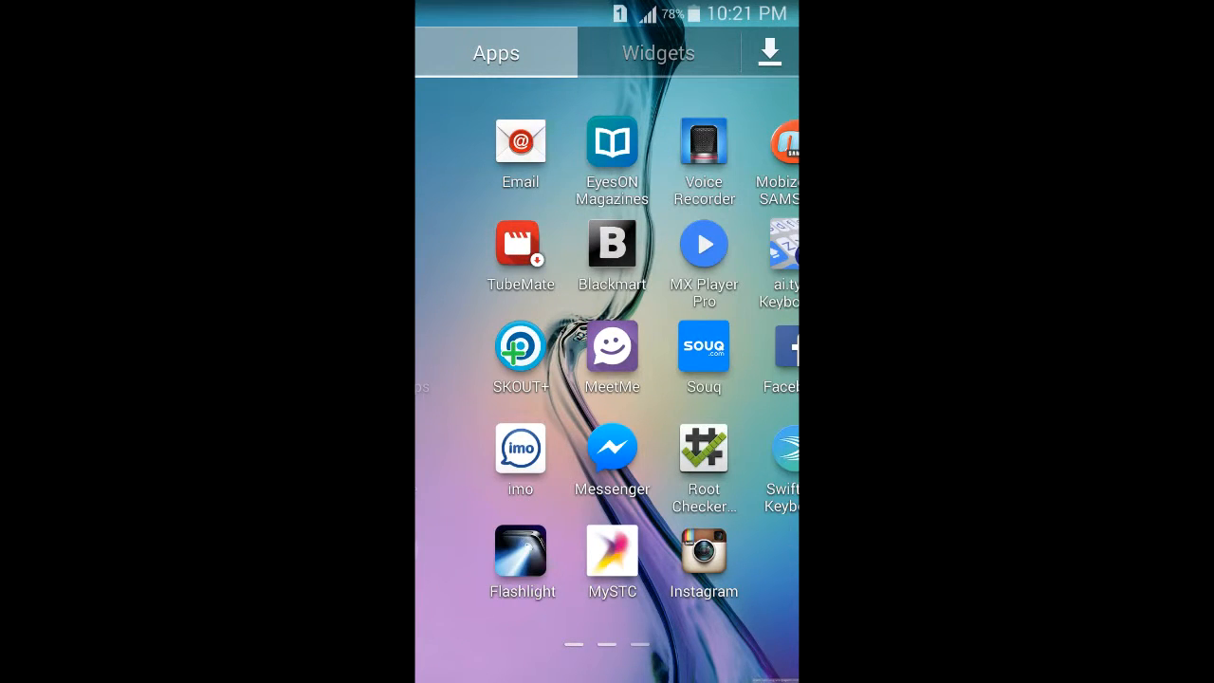
{"action": "scroll", "scroll_direction": "left", "scroll_amount": 3}
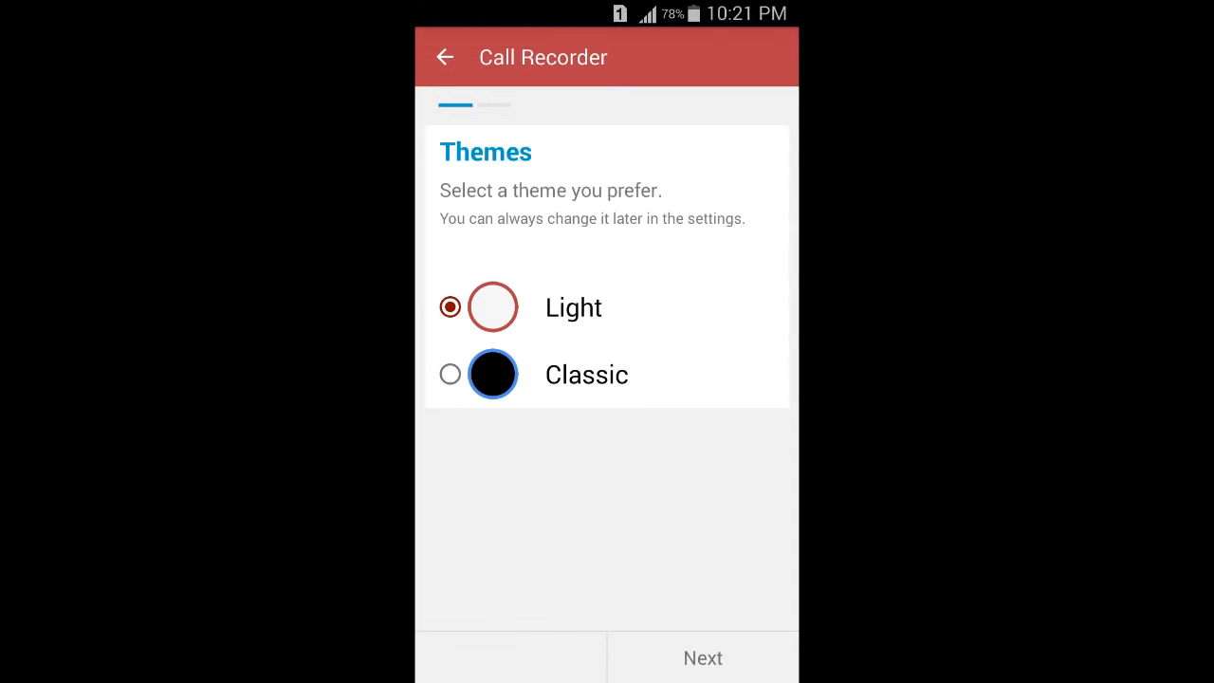
Step: Finish setup with the Classic theme and Increase Call Volume on, landing on the Recordings inbox
{"action": "left_click", "coordinate": [450, 374]}
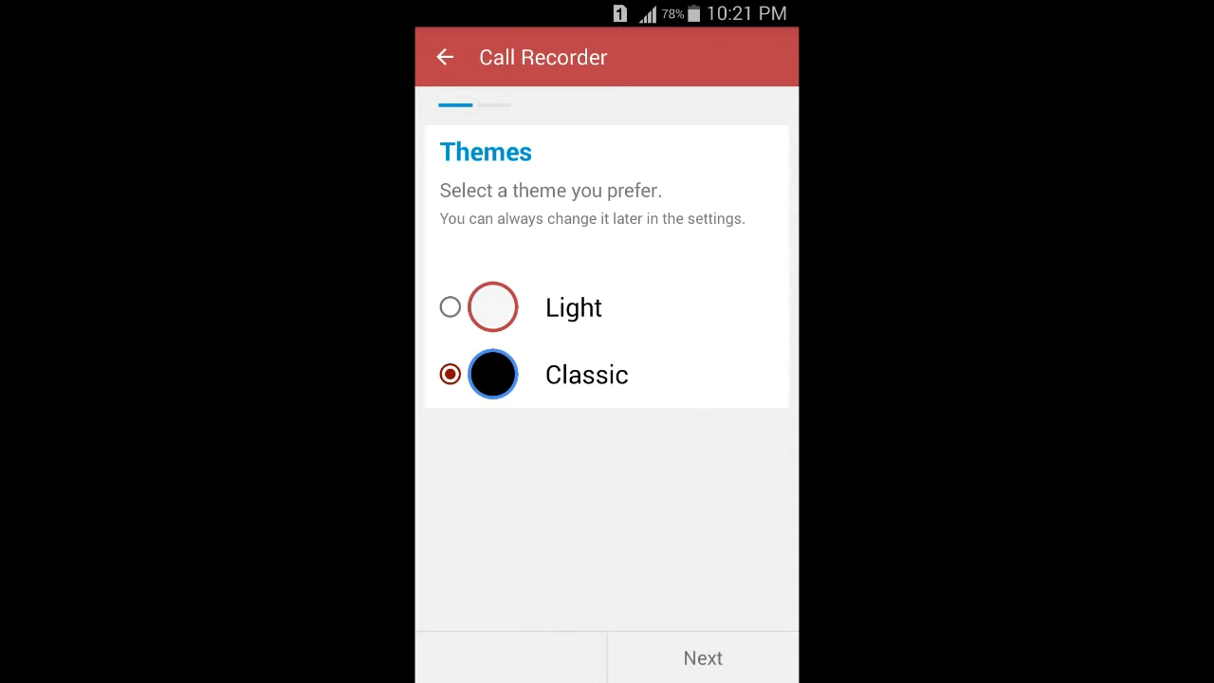
{"action": "left_click", "coordinate": [449, 307]}
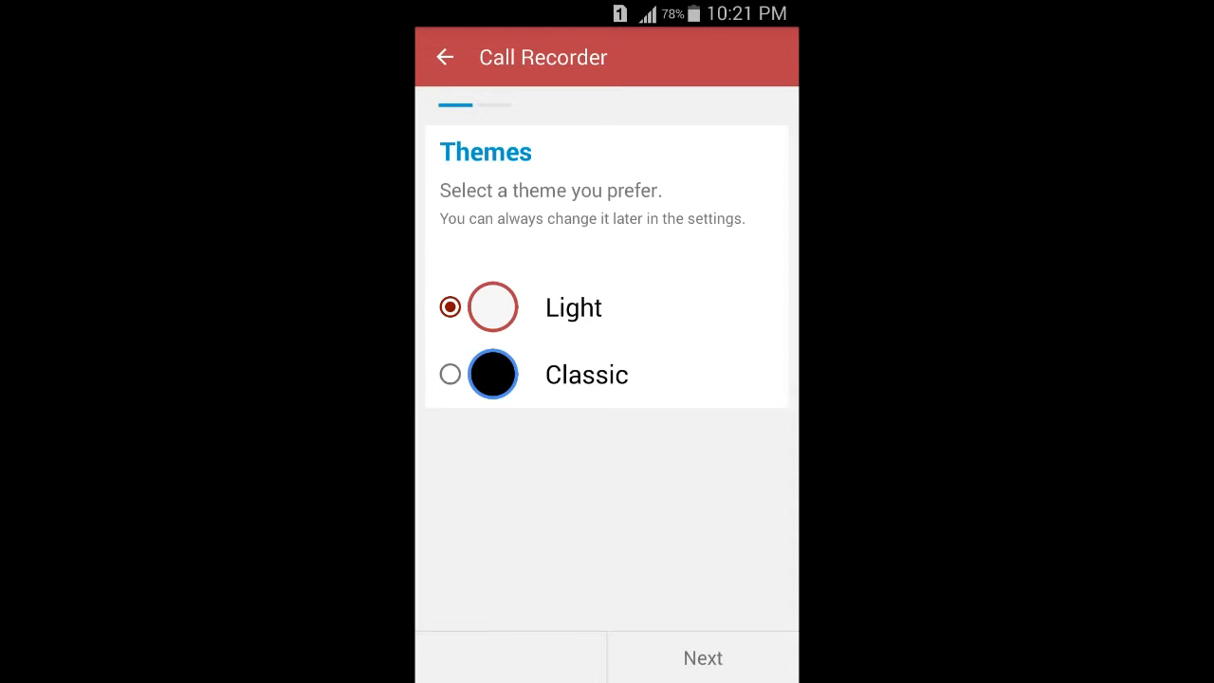
{"action": "left_click", "coordinate": [450, 374]}
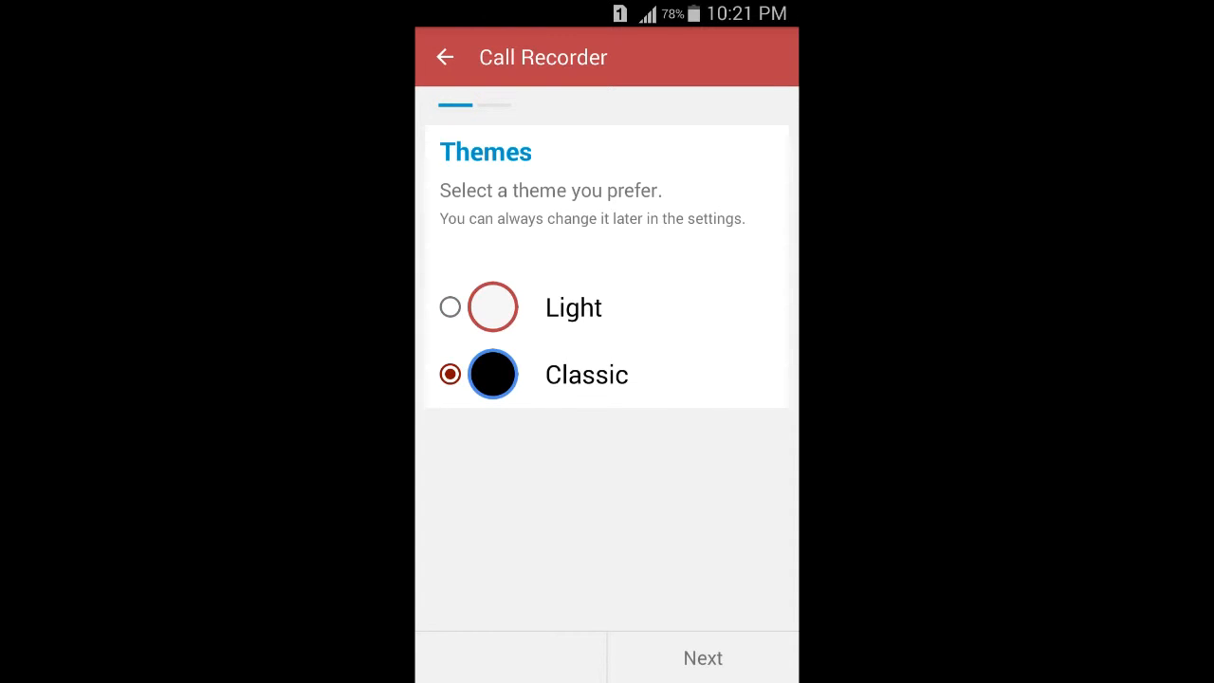
{"action": "left_click", "coordinate": [702, 656]}
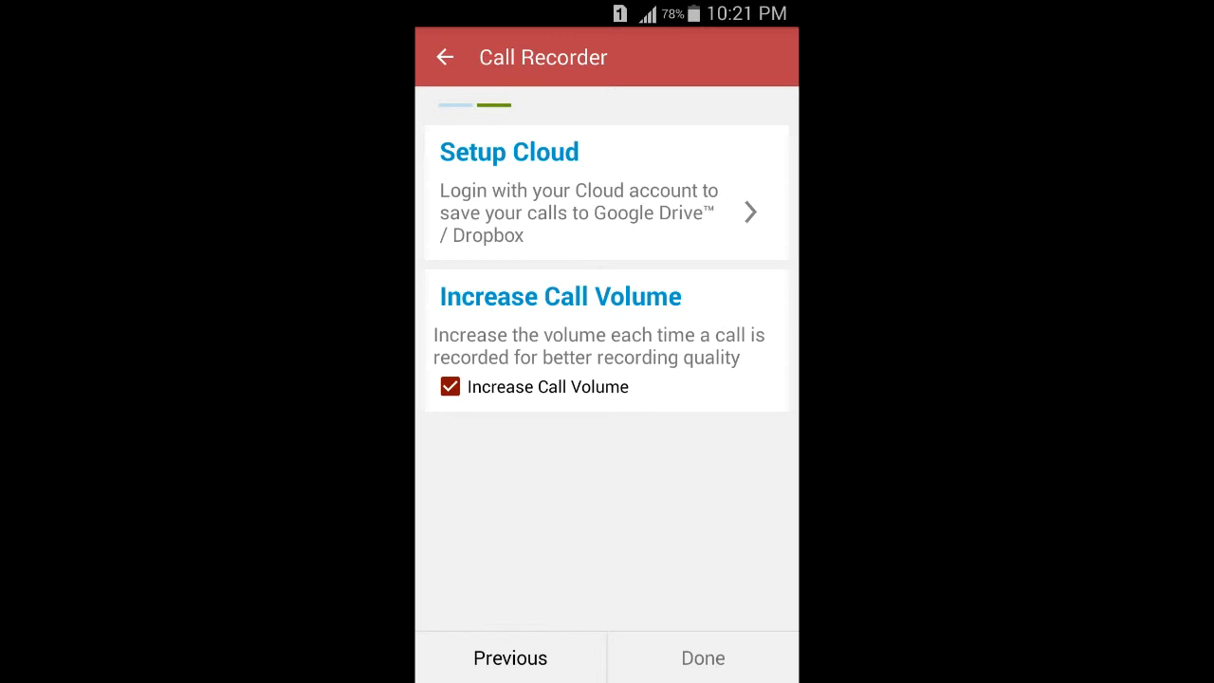
{"action": "left_click", "coordinate": [702, 656]}
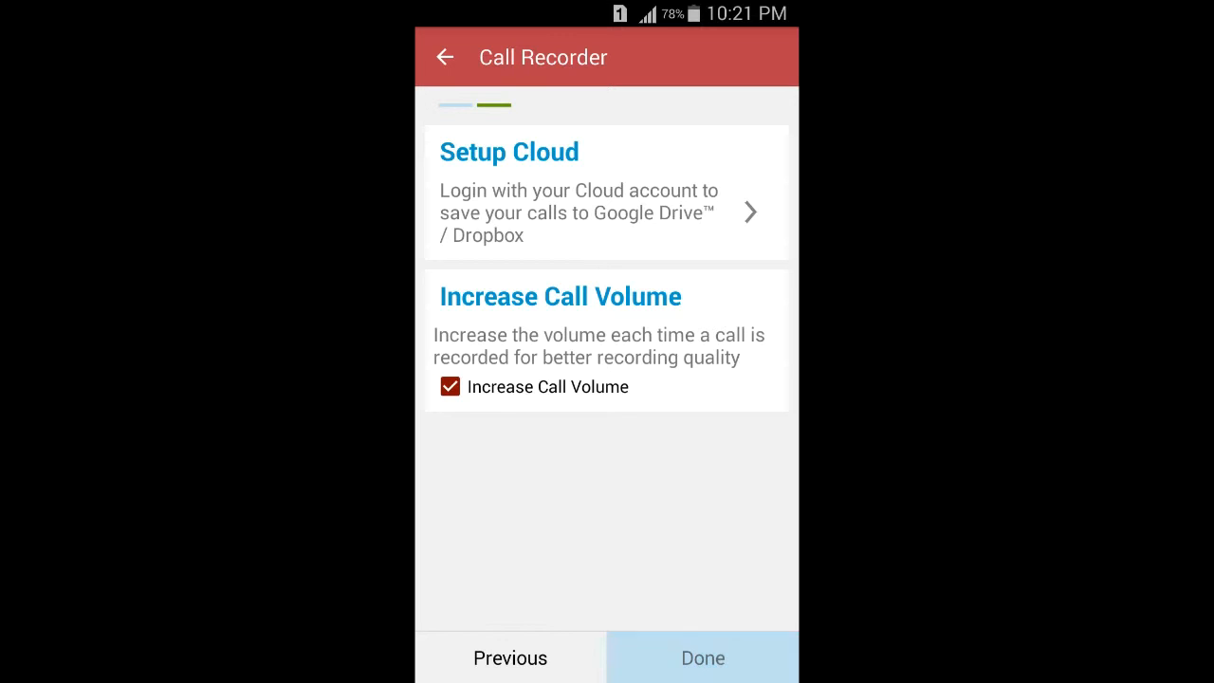
{"action": "left_click", "coordinate": [701, 657]}
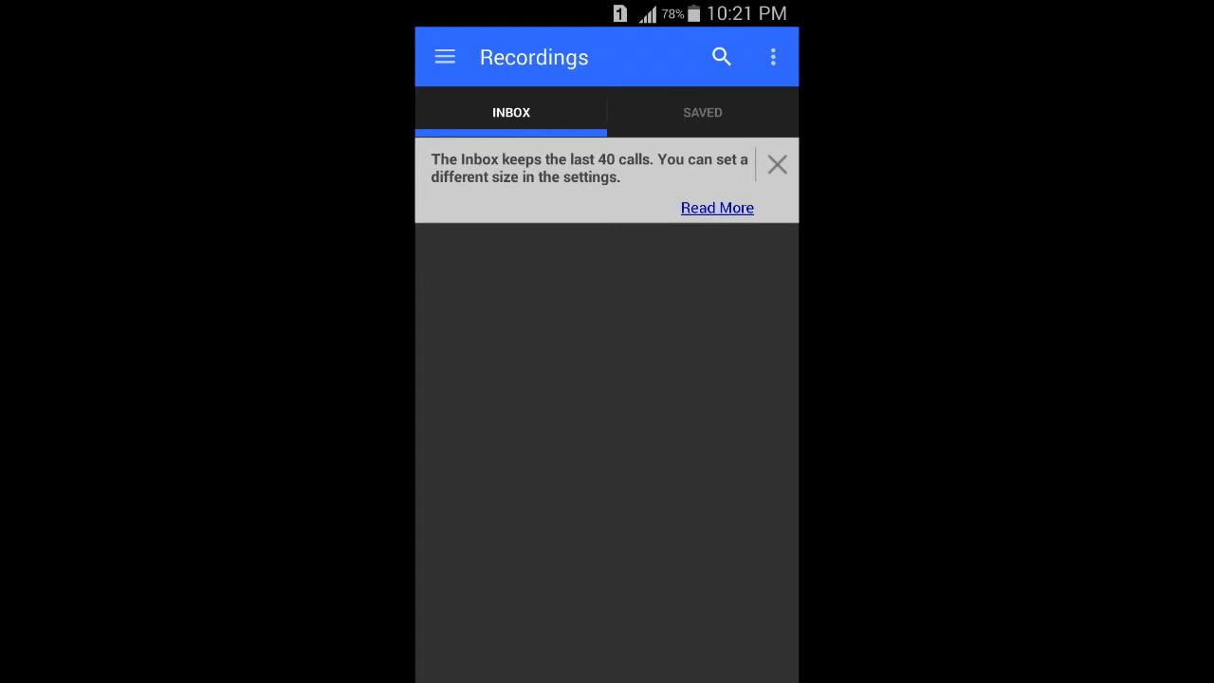
{"action": "left_click", "coordinate": [701, 112]}
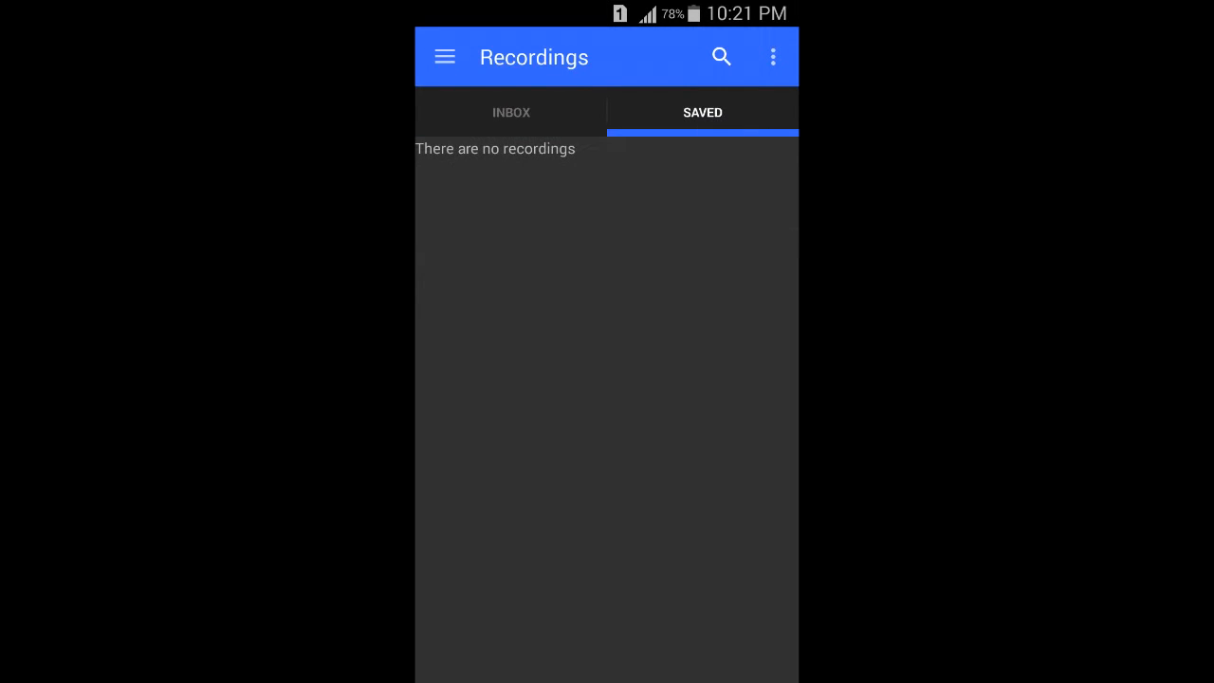
{"action": "left_click", "coordinate": [512, 112]}
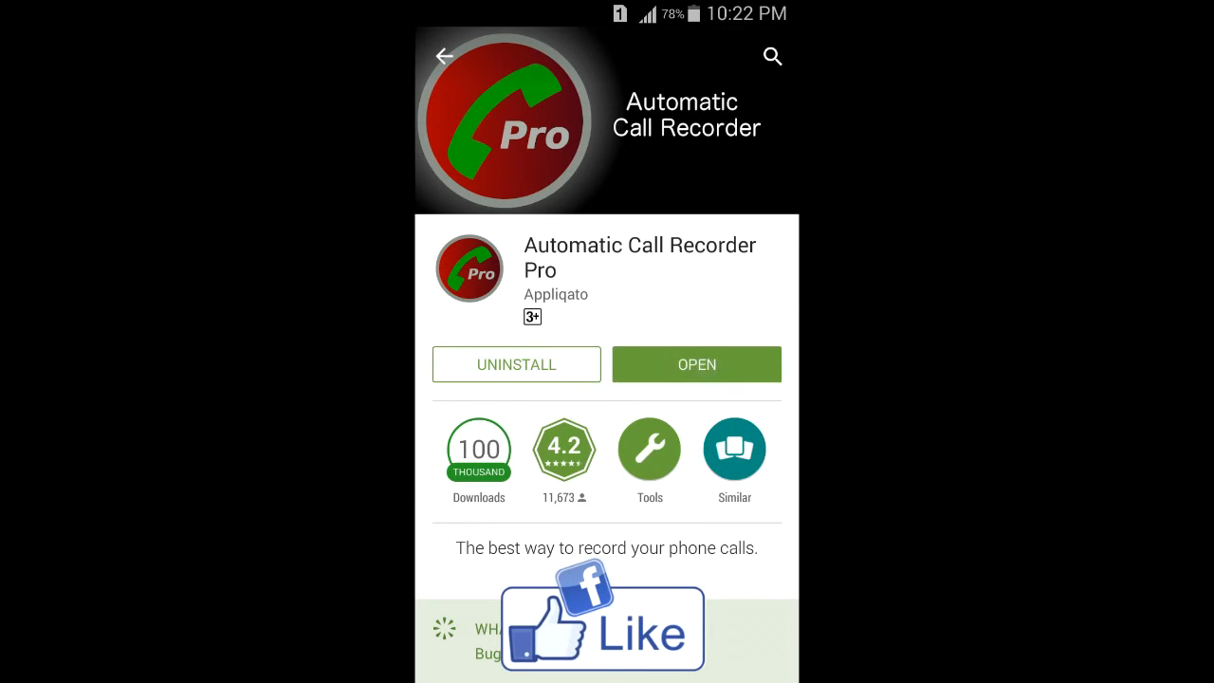
{"action": "left_click", "coordinate": [696, 364]}
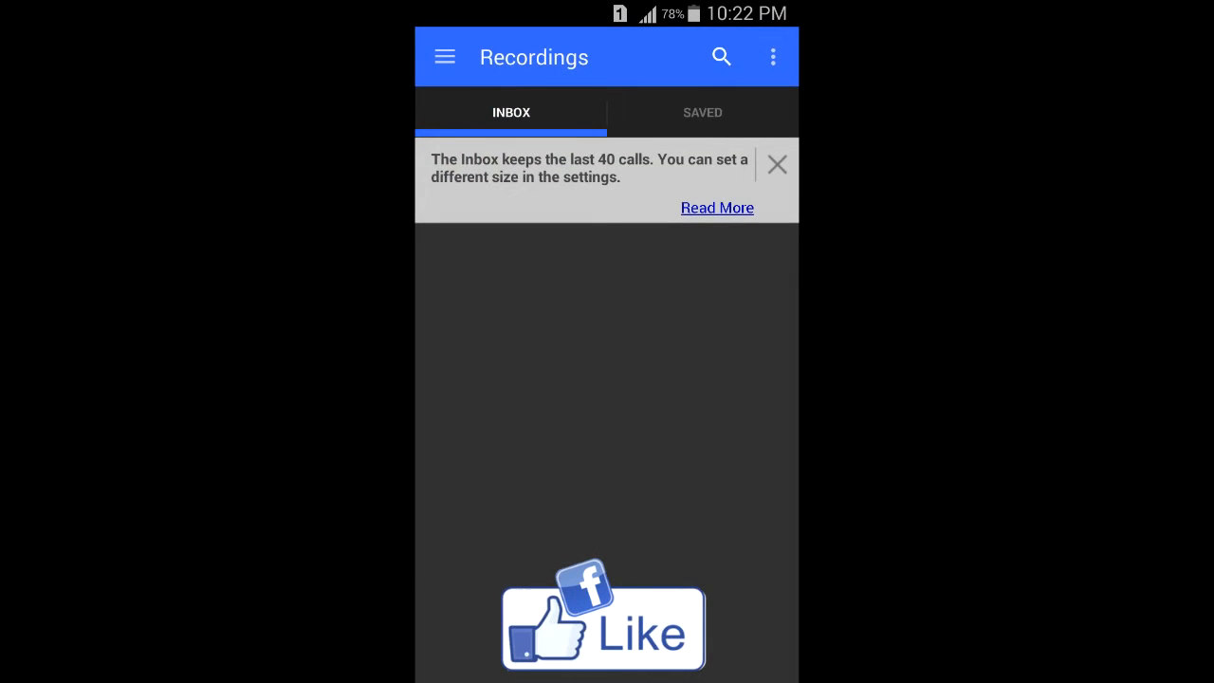